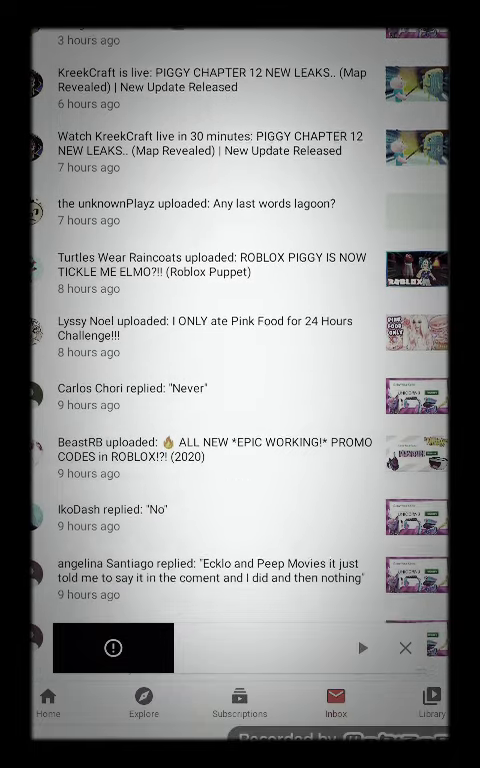
Scroll the Inbox notifications, then bring up YouTube search with recent searches and the keyboard.
scroll(down, 3)
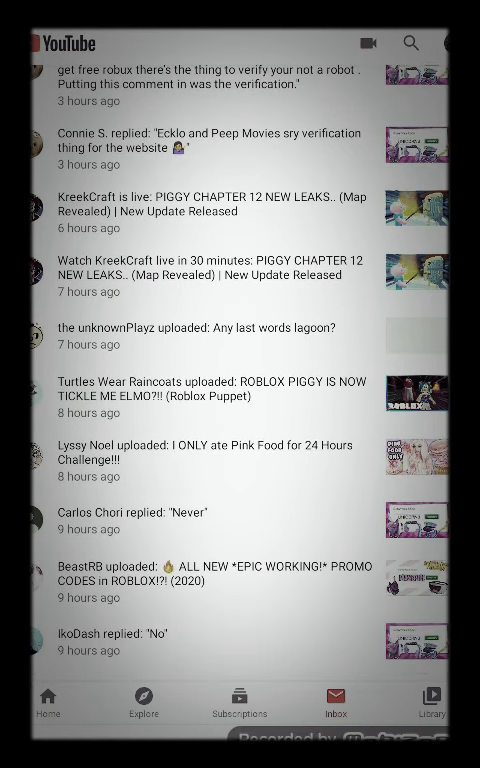
click(412, 44)
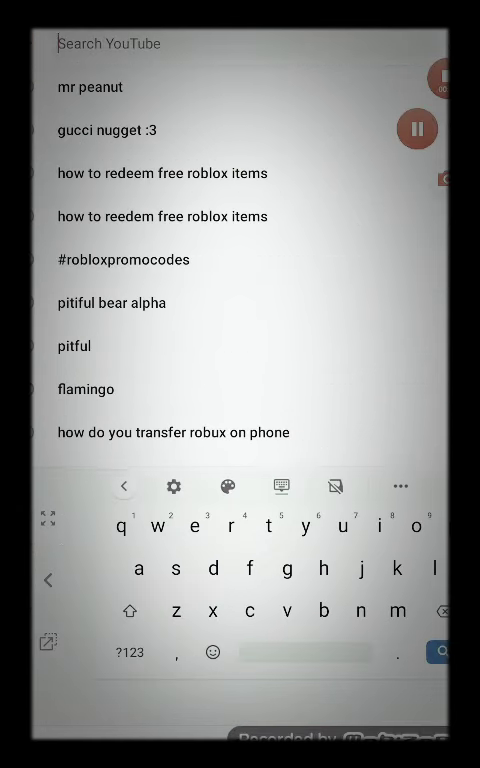